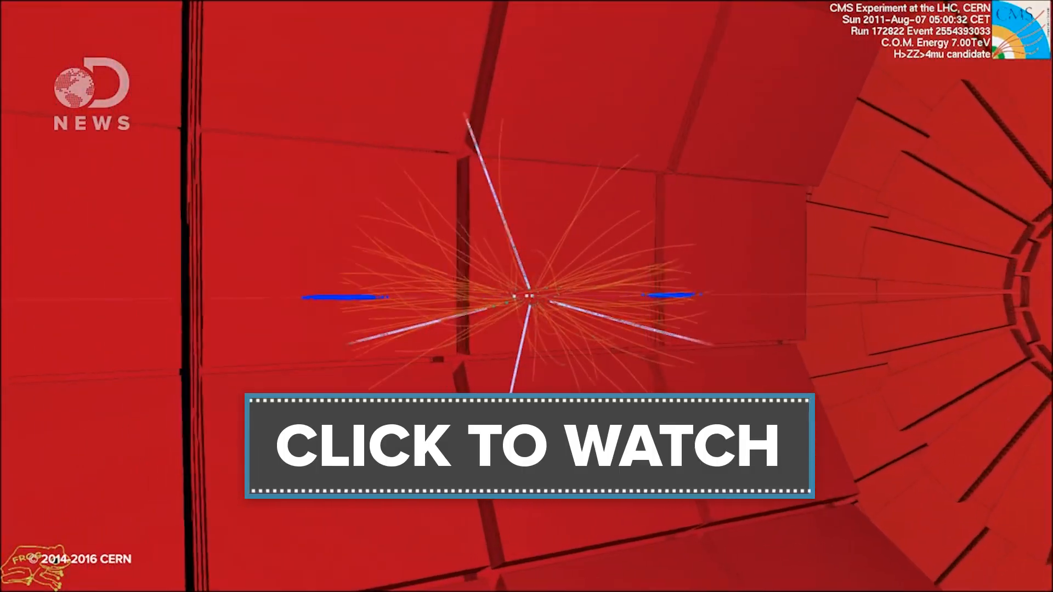
pyautogui.click(527, 448)
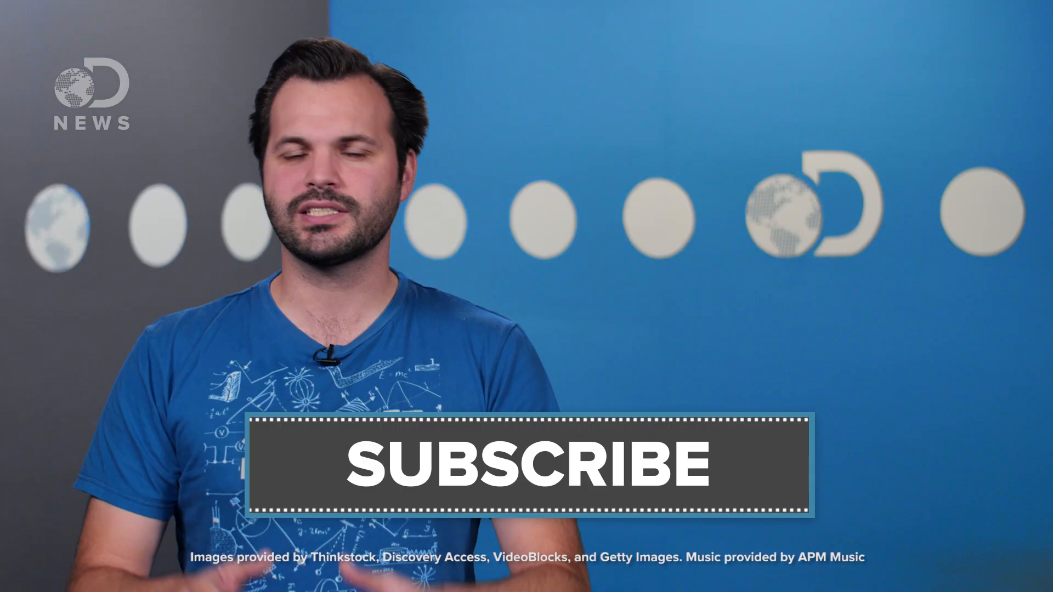